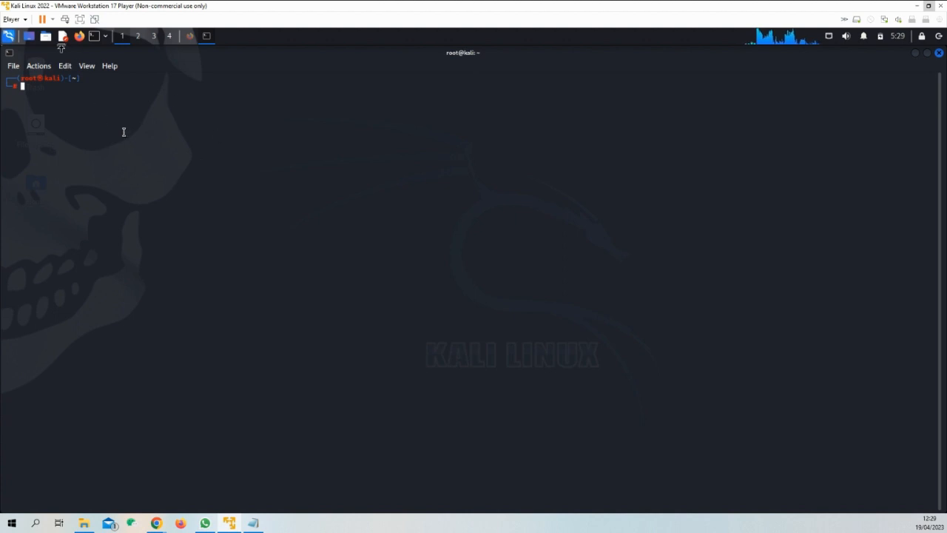
# Show Kali's network connections list from the top-panel network icon
pyautogui.click(12, 17)
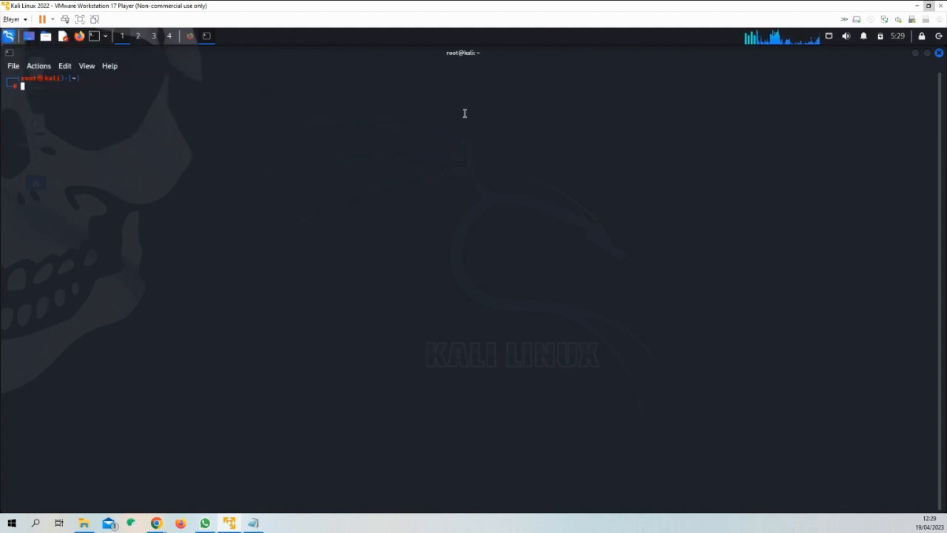
pyautogui.moveTo(476, 105)
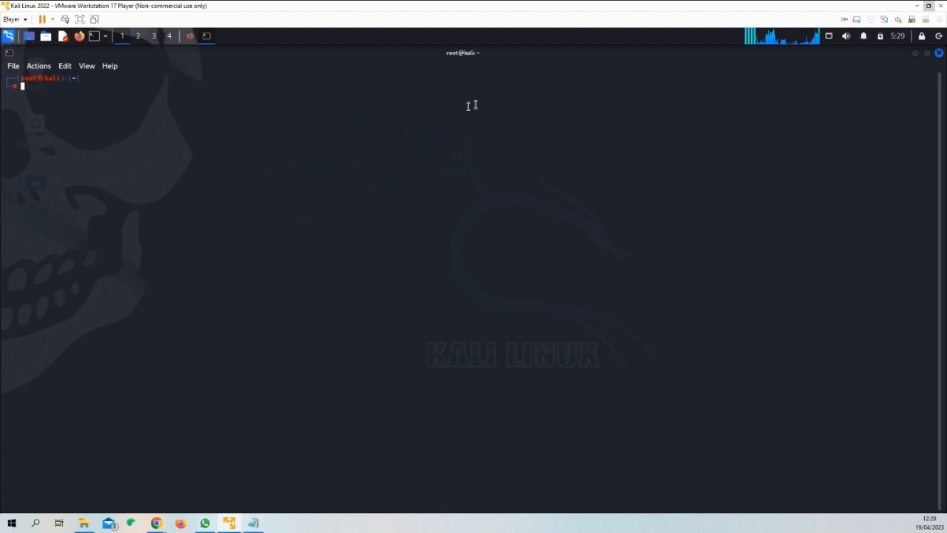
pyautogui.moveTo(364, 101)
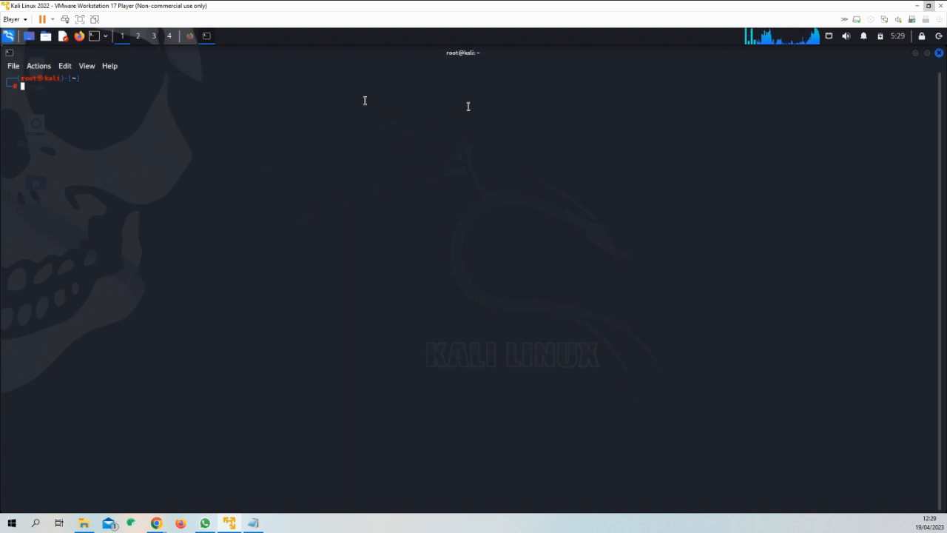
pyautogui.moveTo(831, 42)
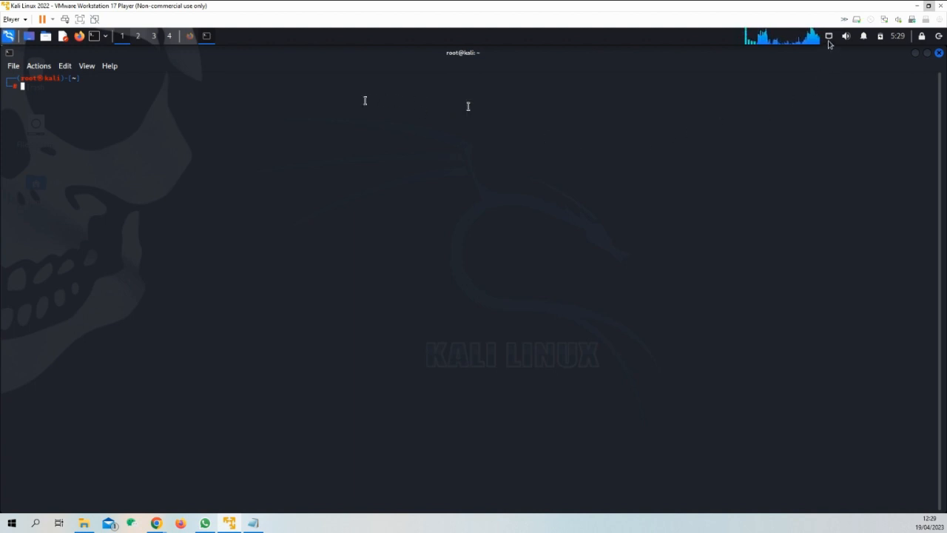
pyautogui.click(829, 35)
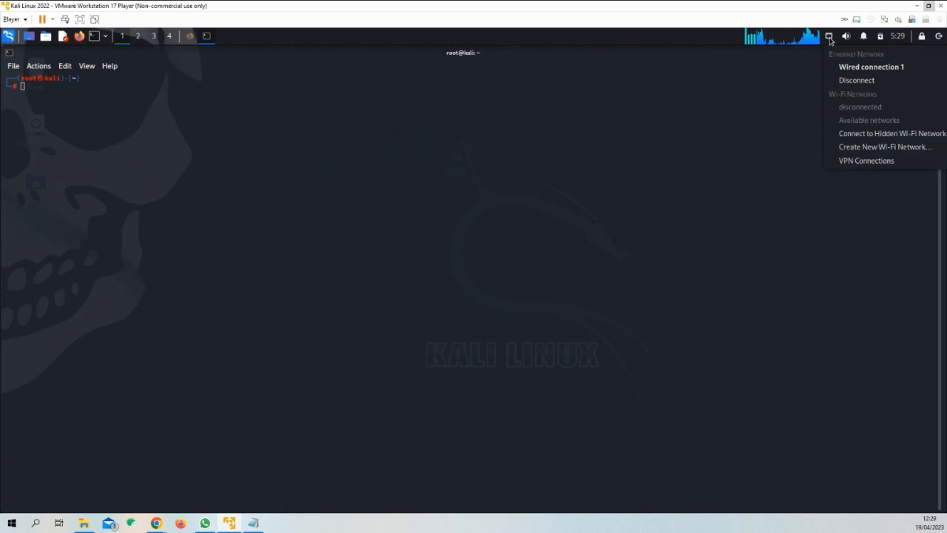
pyautogui.moveTo(888, 106)
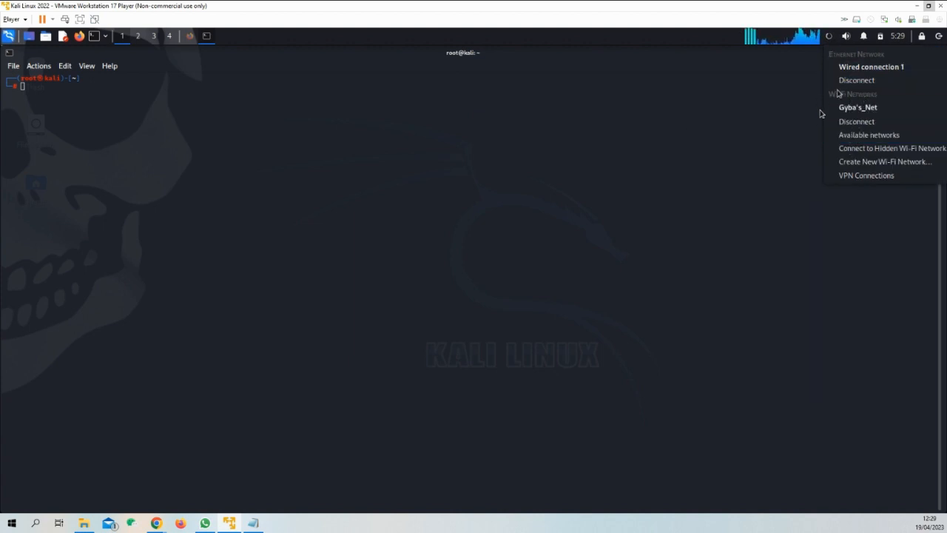
pyautogui.moveTo(865, 175)
pyautogui.write('lsusb')
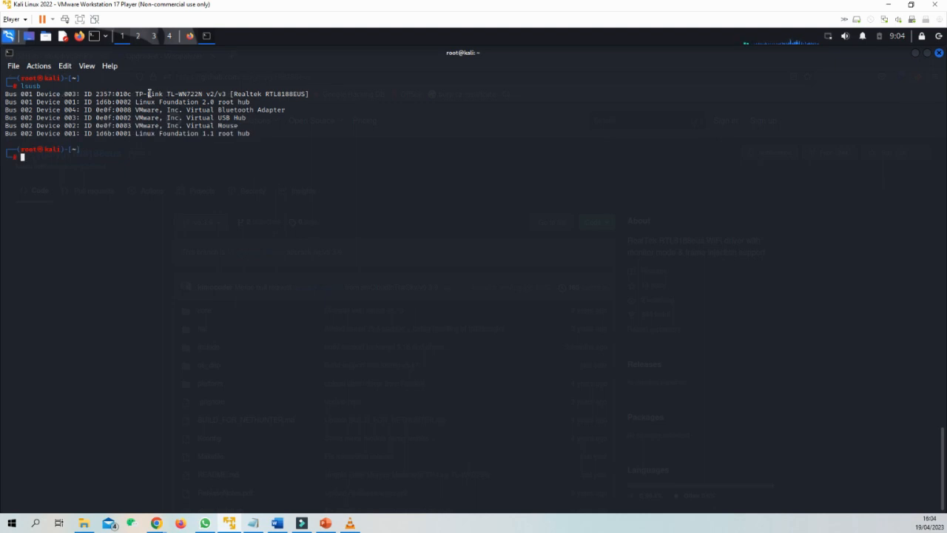
pyautogui.moveTo(225, 92)
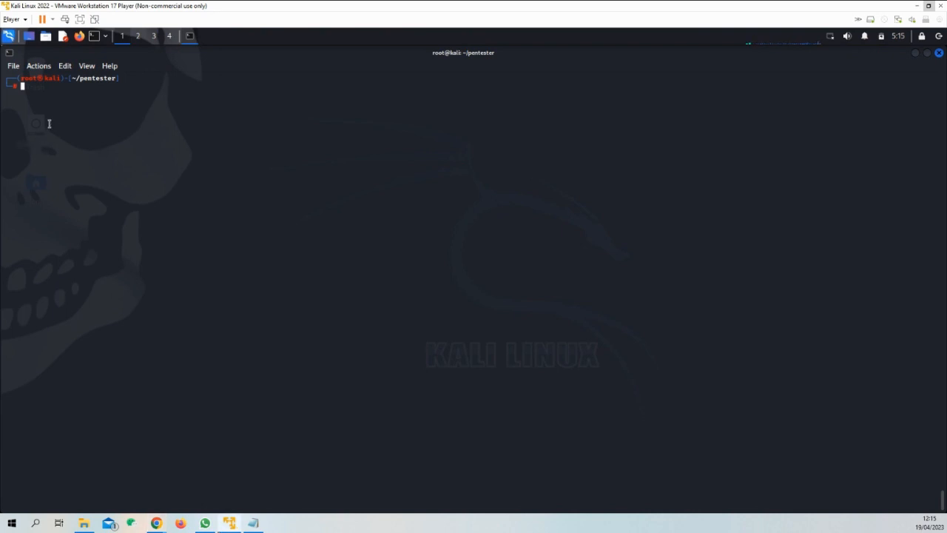
# Enter an apt command at the terminal prompt to work on the package state
pyautogui.write('apt remove bc')
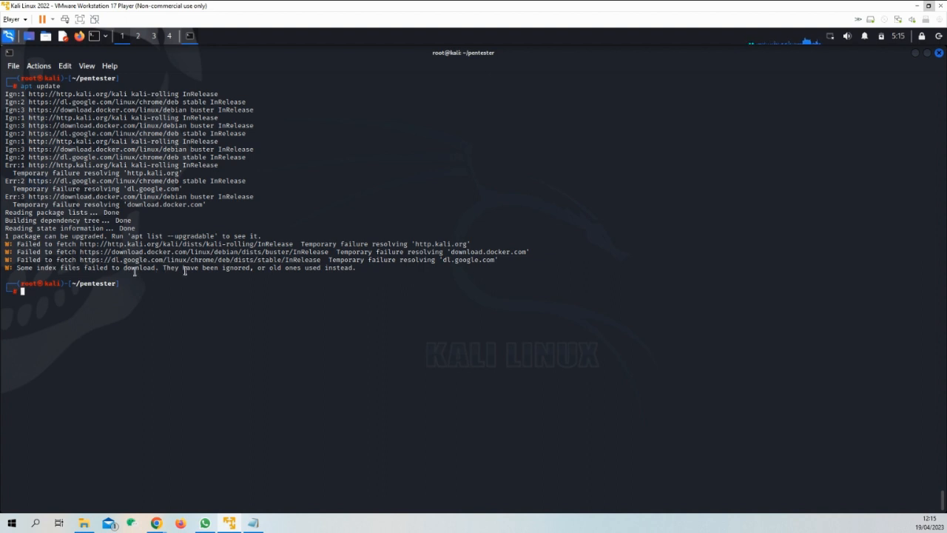
pyautogui.moveTo(192, 270)
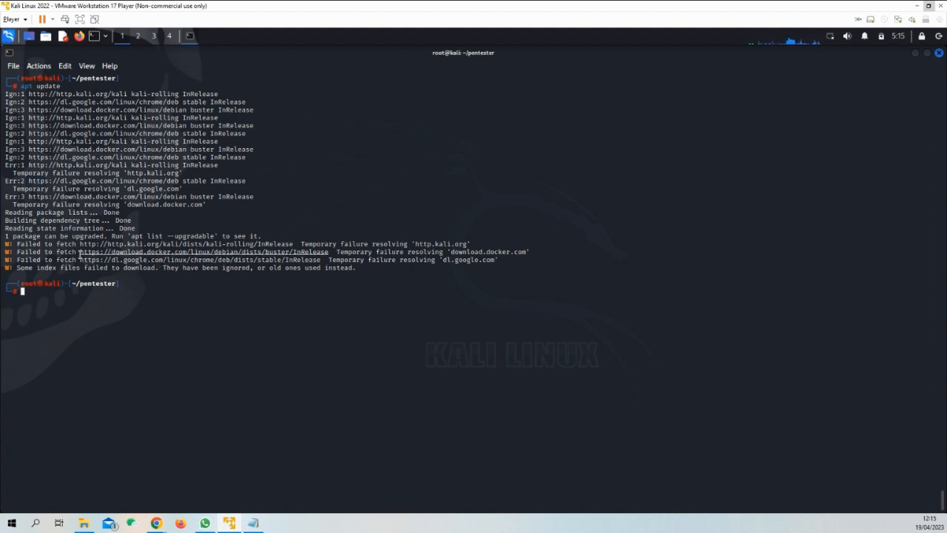
pyautogui.moveTo(58, 252)
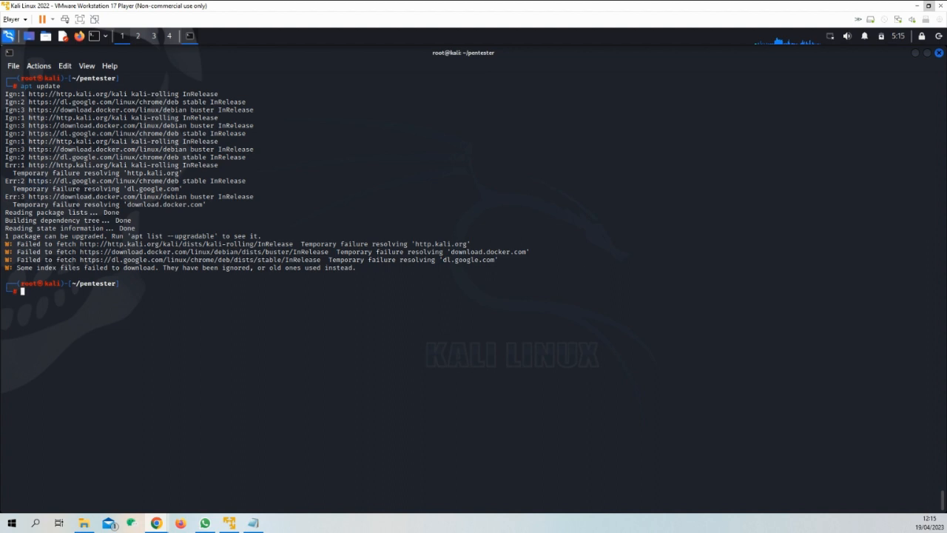
pyautogui.moveTo(113, 328)
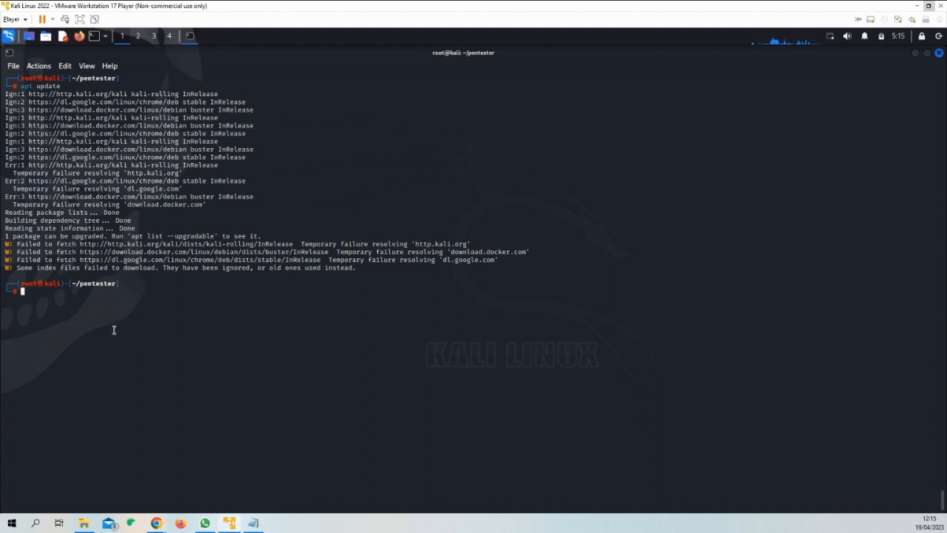
# Run apt upgrade, which reports 0 upgraded and 0 newly installed packages
pyautogui.write('apt upgrade')
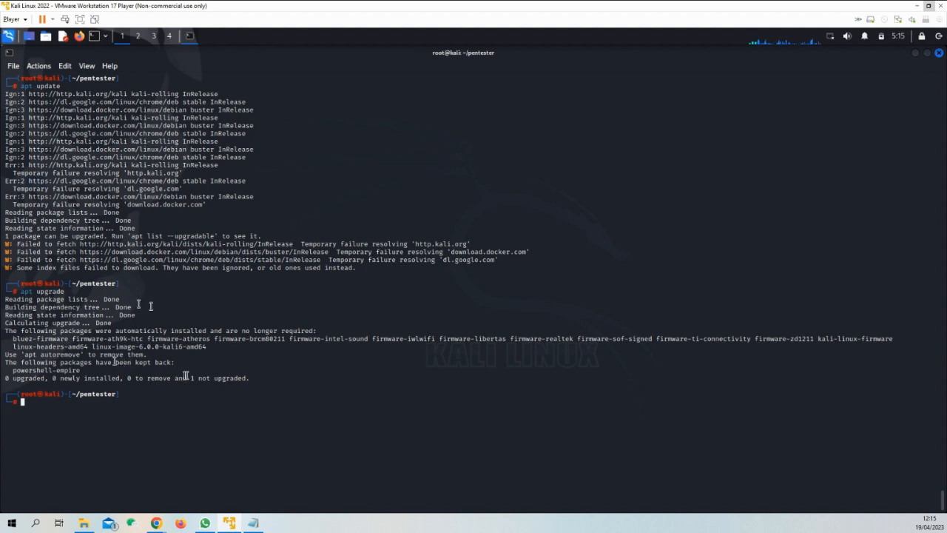
pyautogui.moveTo(172, 369)
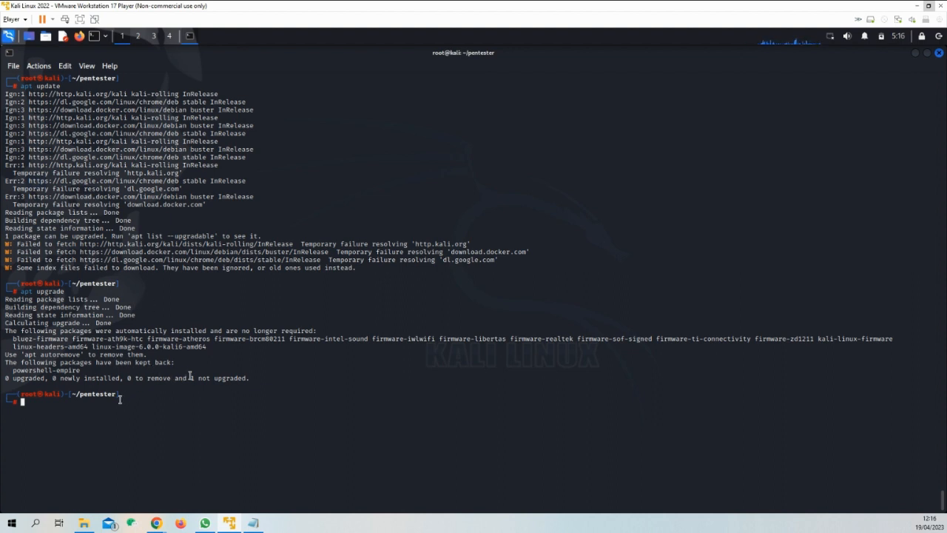
# Reboot the Kali VM with 'reboot now' and return to a fresh root prompt
pyautogui.write('reboot now')
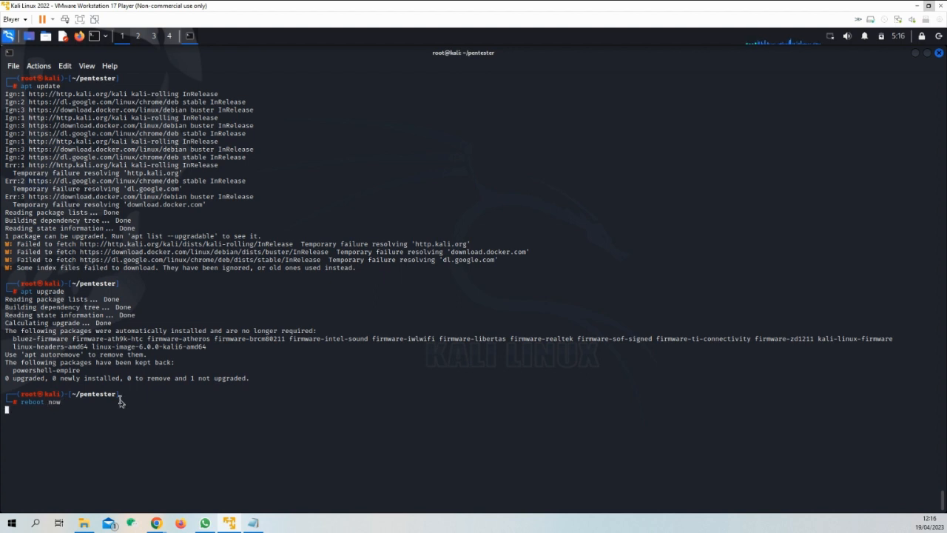
pyautogui.press('Return')
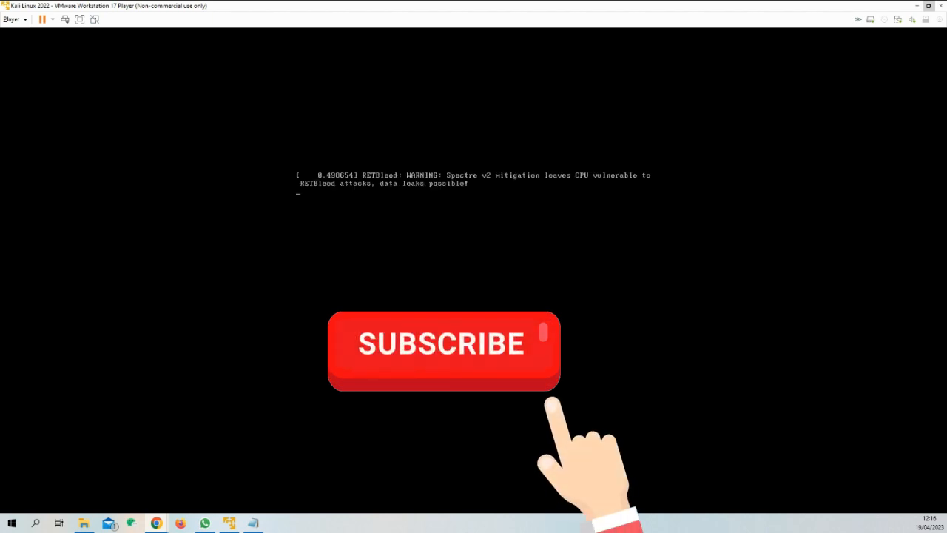
pyautogui.click(441, 346)
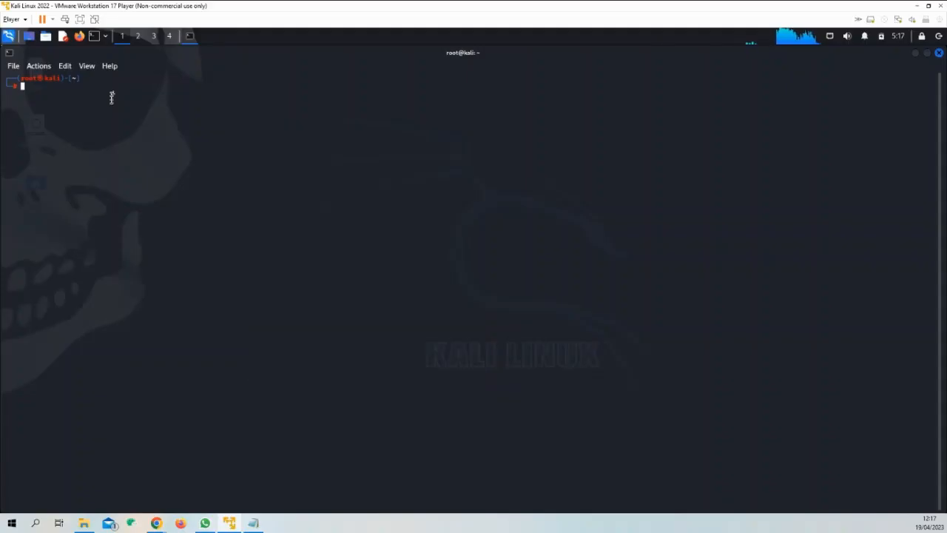
# Enter an apt install command at the prompt after the restart
pyautogui.write('apt install dkms')
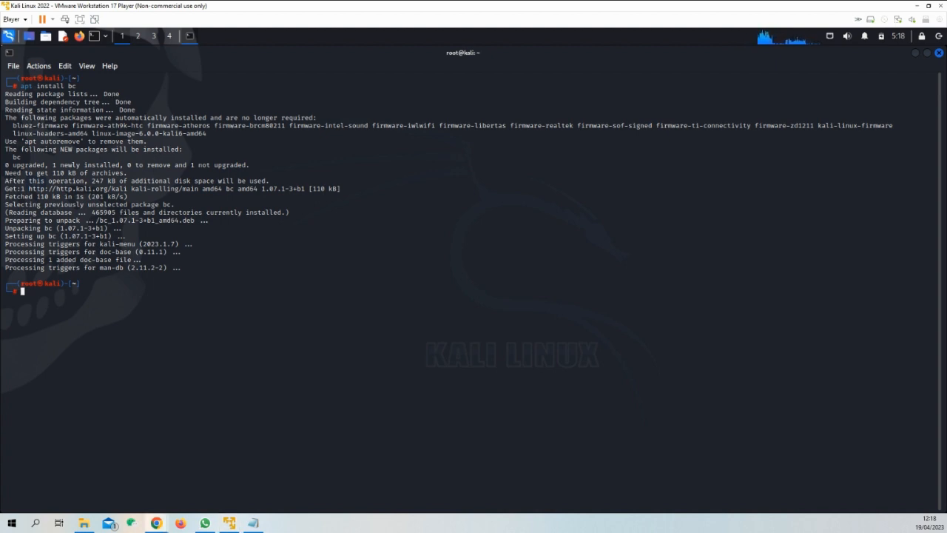
pyautogui.moveTo(107, 317)
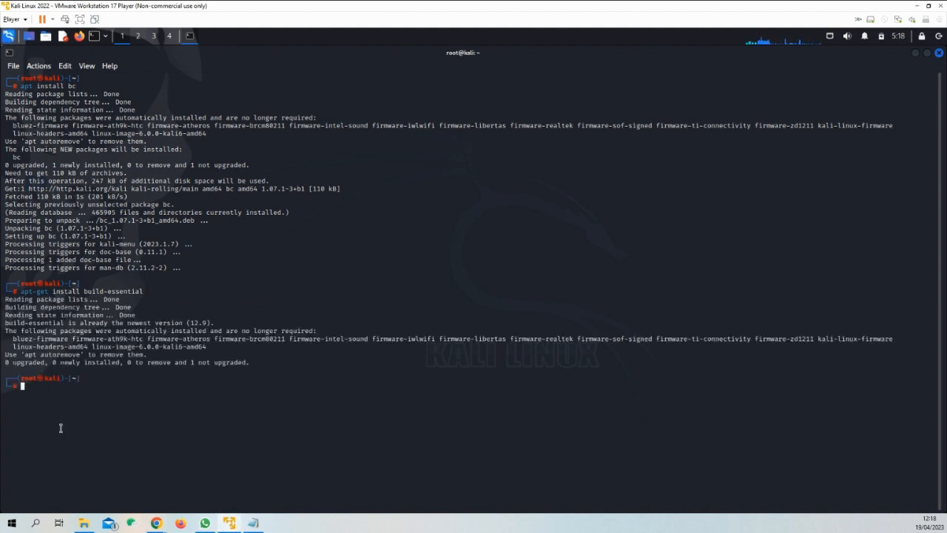
# Run apt-get install libelf-dev, then enter apt install bc at the prompt
pyautogui.write('apt-get install libelf-dev')
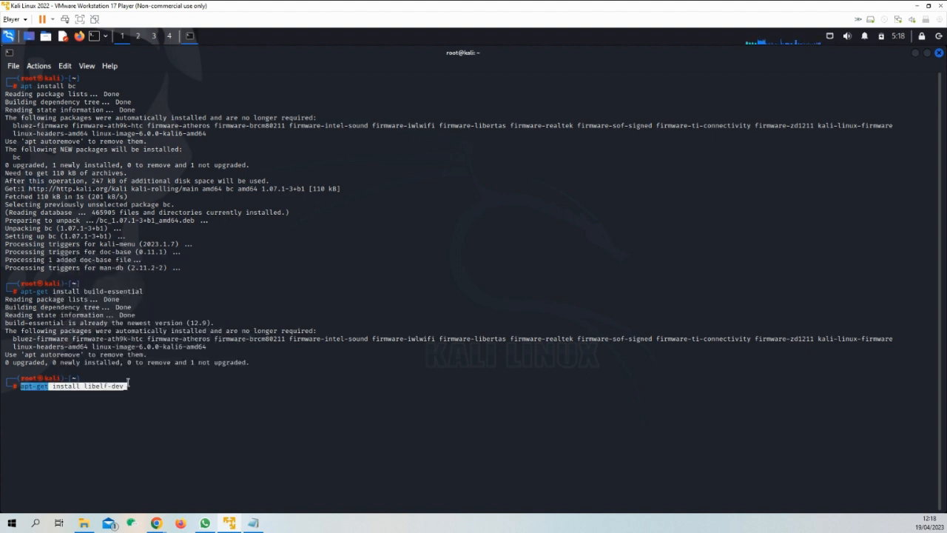
pyautogui.press('Return')
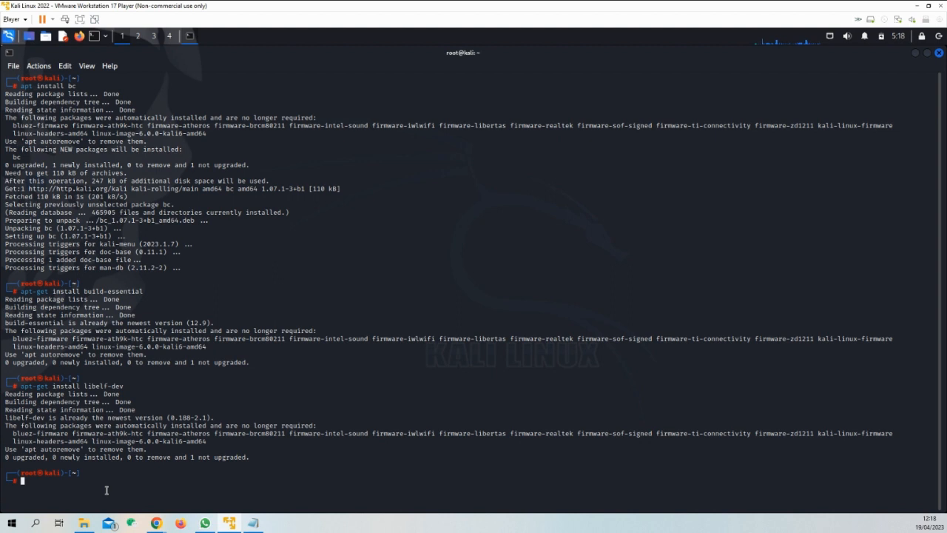
pyautogui.write('apt install bc')
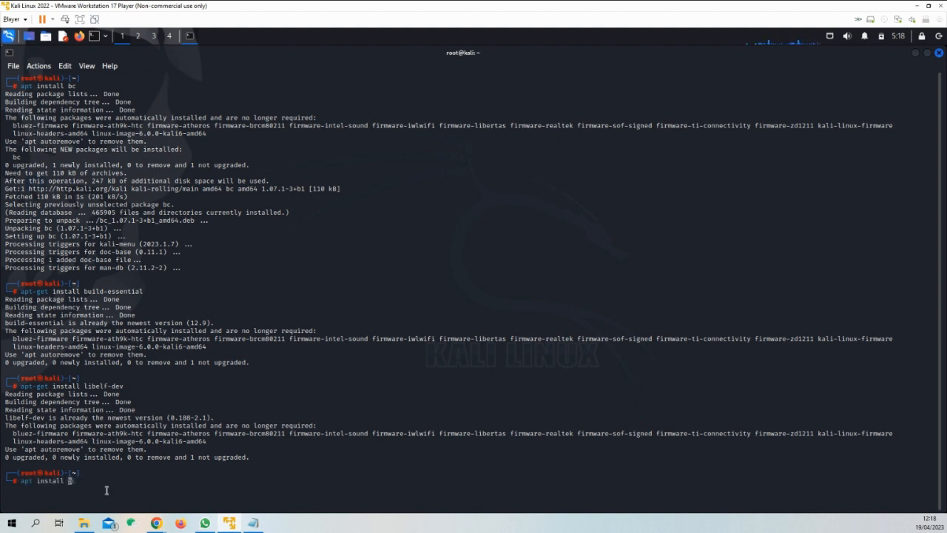
# Complete the apt install dkms command to install the dkms package
pyautogui.write('dkms')
pyautogui.write('rmmod r8188eu.ko')
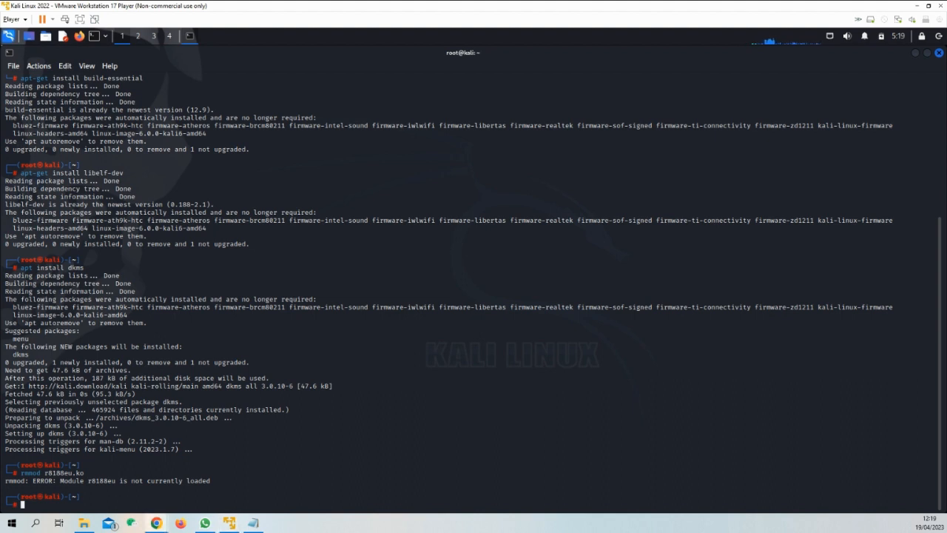
pyautogui.moveTo(102, 39)
pyautogui.write('apt-get dist-upgrade')
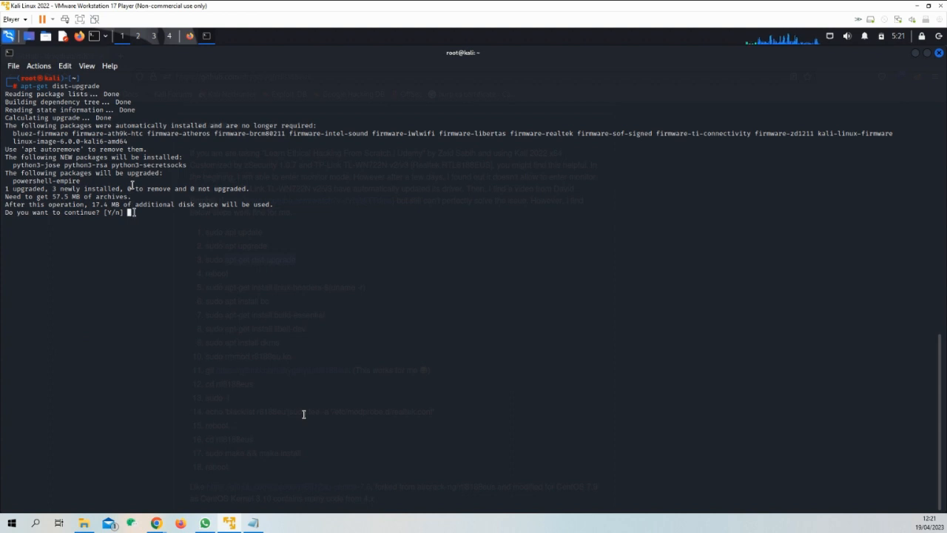
# Confirm the dist-upgrade with Y, then enter 'reboot now' once it finishes
pyautogui.write('Y')
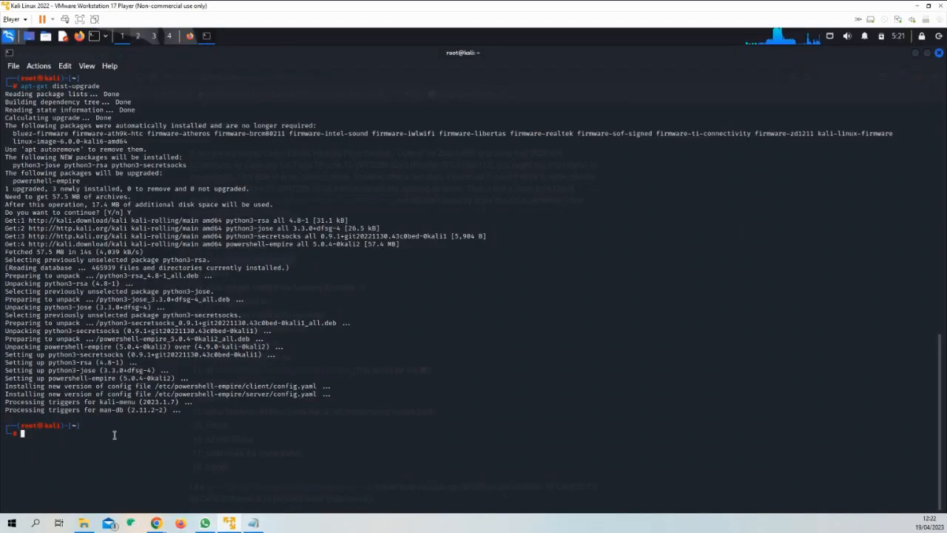
pyautogui.write('reboot now')
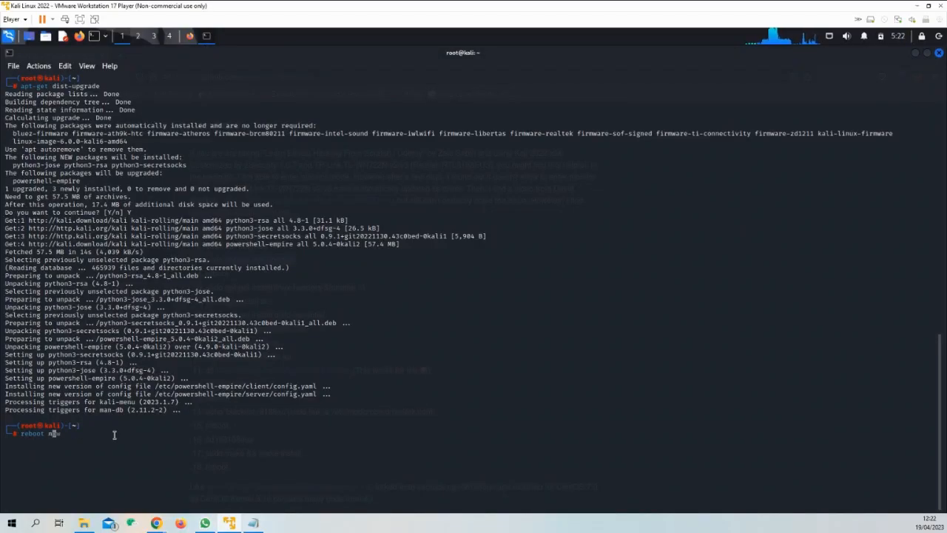
# Reboot the VM and run the pasted 'apt-get install linux-headers-$(uname -r)' command
pyautogui.press('Return')
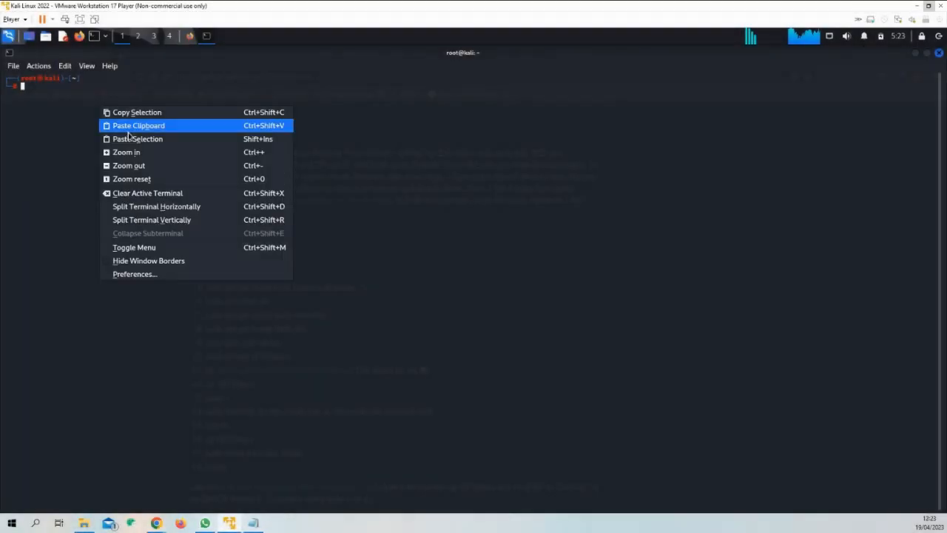
pyautogui.click(139, 124)
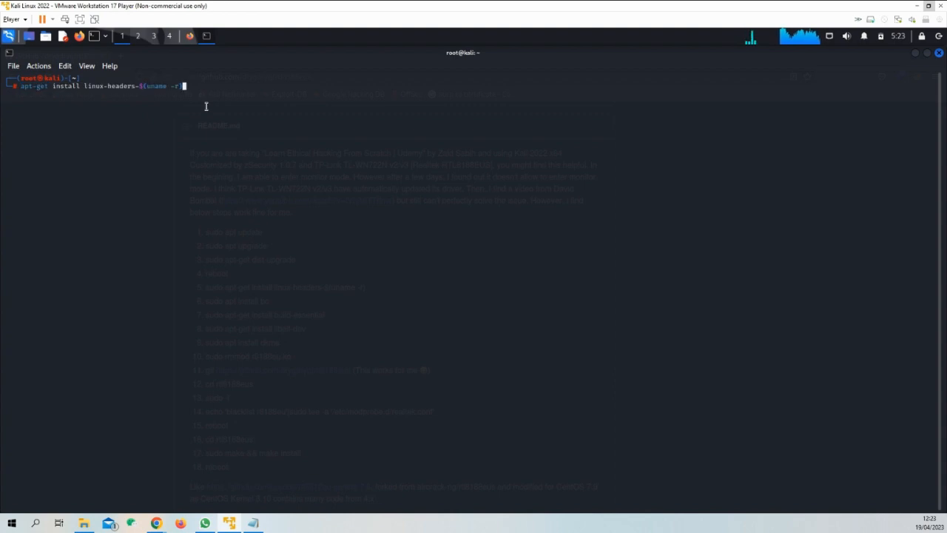
pyautogui.press('Return')
pyautogui.write("echo 'blacklist r8188eu'|sudo tee -a '/etc/modprobe.d/realtek.conf'")
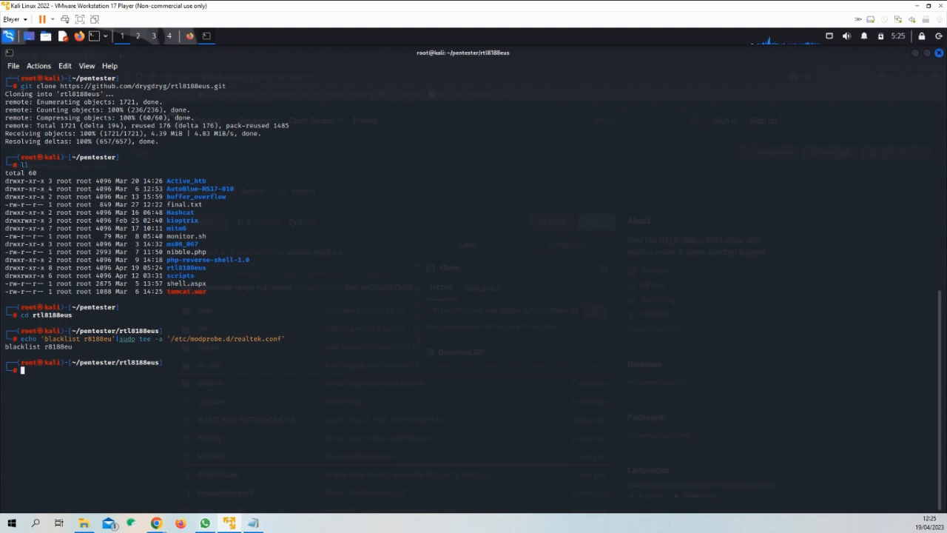
pyautogui.moveTo(71, 382)
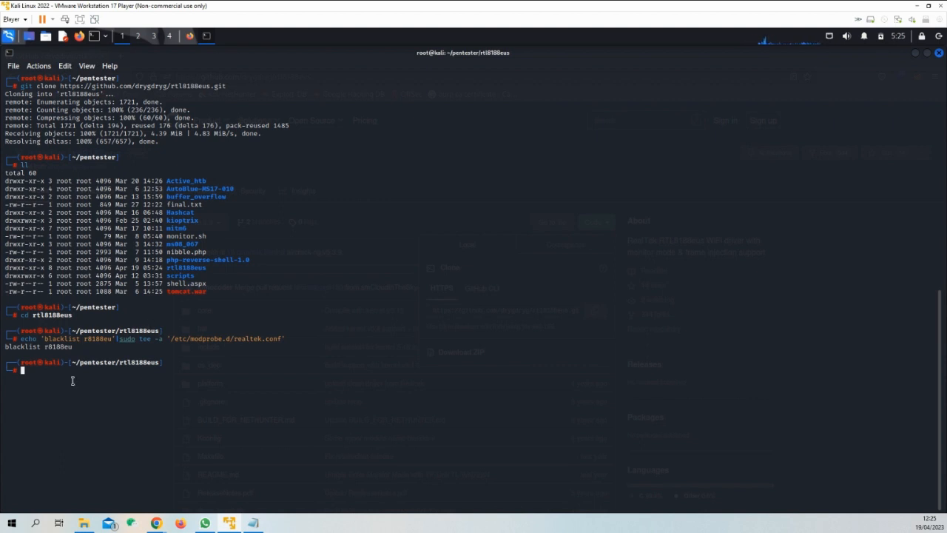
# Enter 'reboot now' after cloning rtl8188eus and blacklisting r8188eu
pyautogui.write('reboot now')
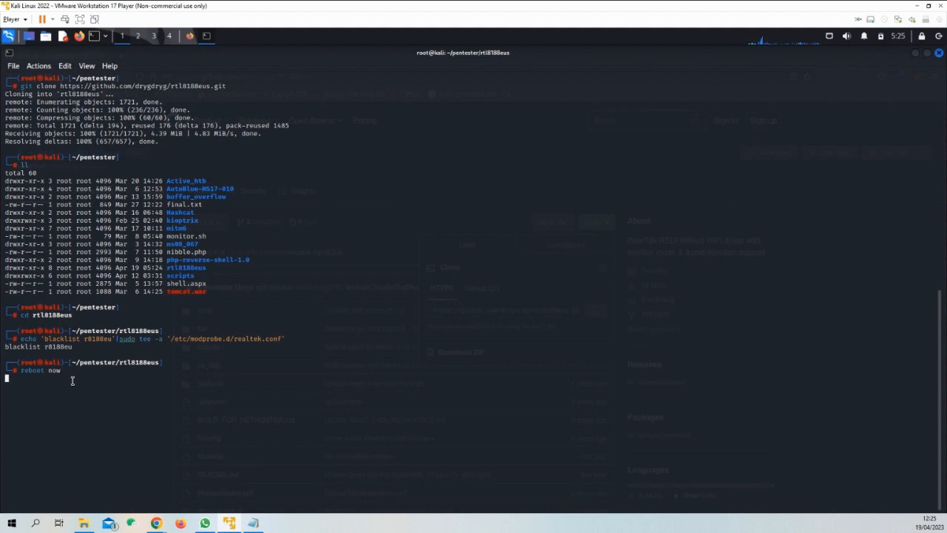
# Reboot the VM, then run 'make && make install' in the rtl8188eus folder, which stops with build errors
pyautogui.press('Return')
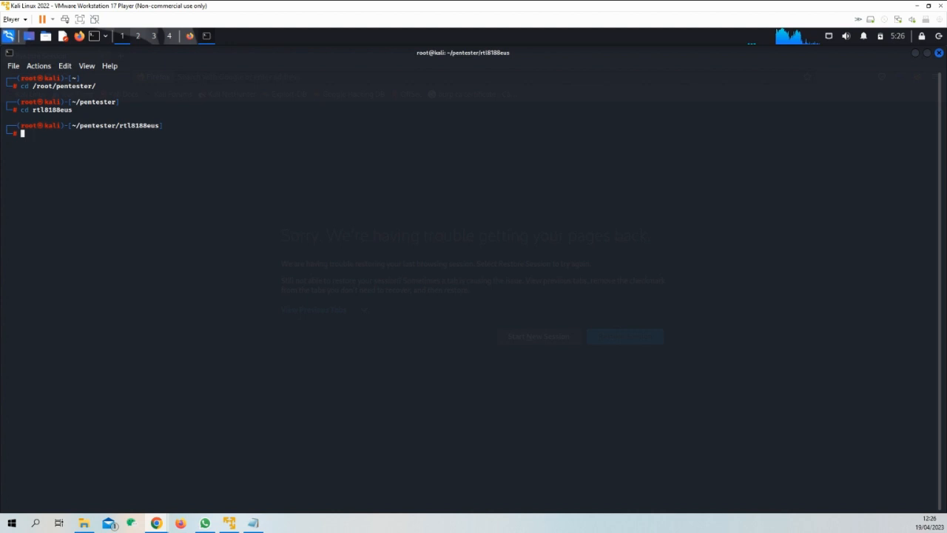
pyautogui.write('make && make install')
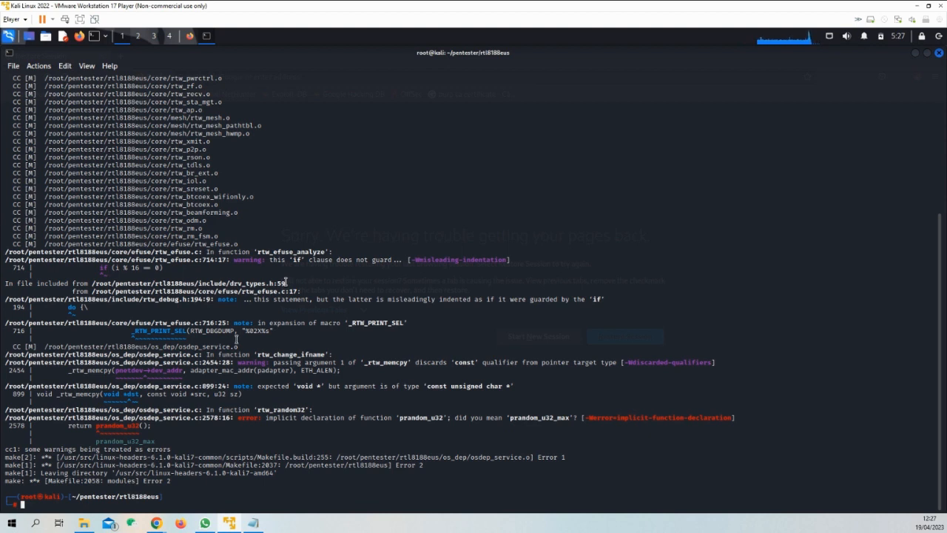
pyautogui.moveTo(217, 486)
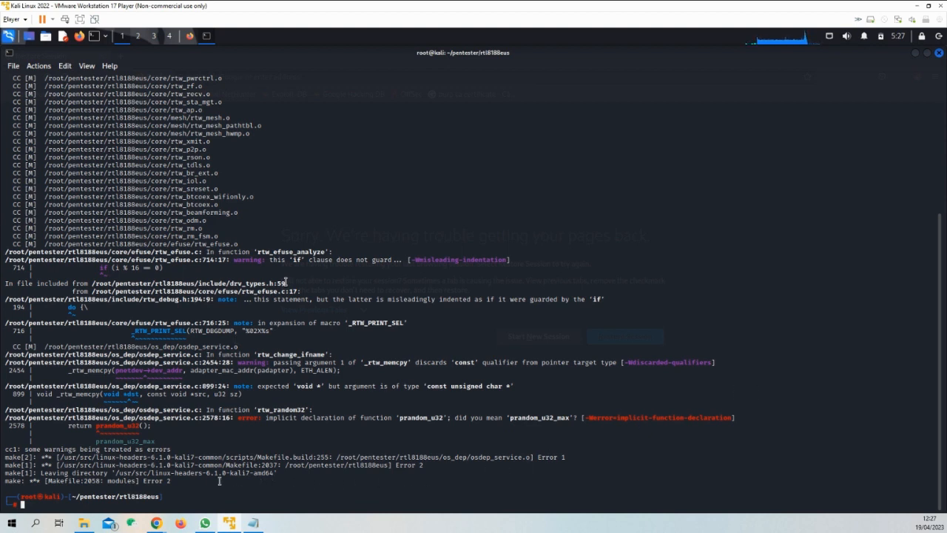
pyautogui.moveTo(250, 429)
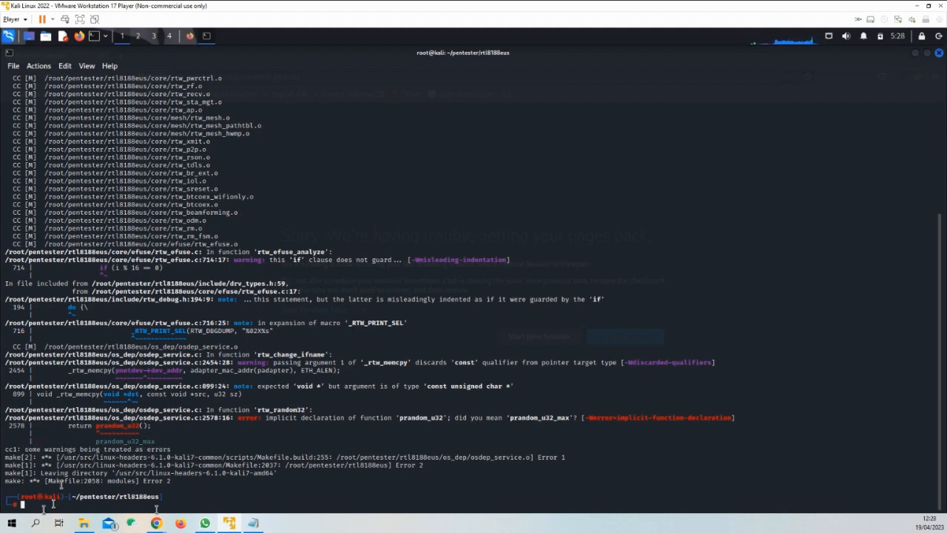
# Enter 'reboot now' at the prompt below the failed make output
pyautogui.write('reboot now')
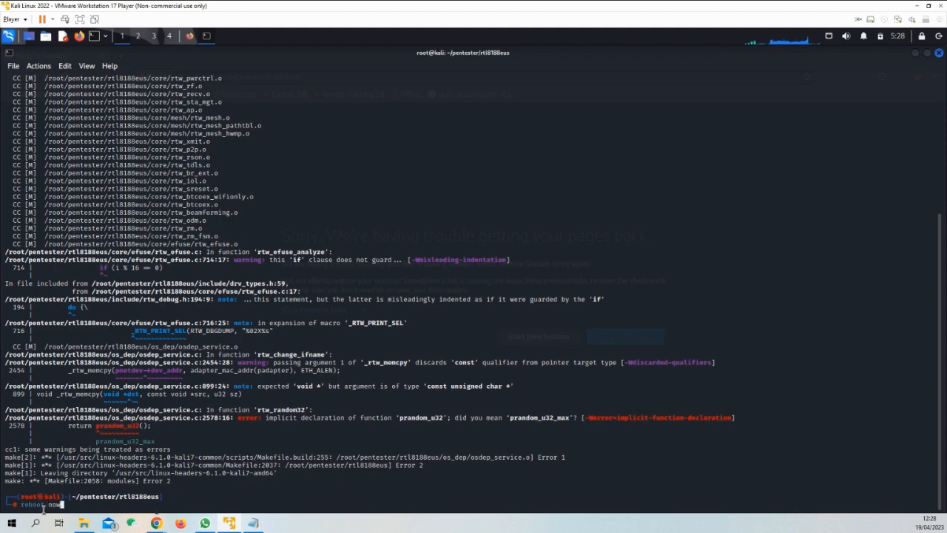
# Reboot, run 'airmon-ng check kill' to stop wpa_supplicant, then enter 'ifconfig'
pyautogui.press('Return')
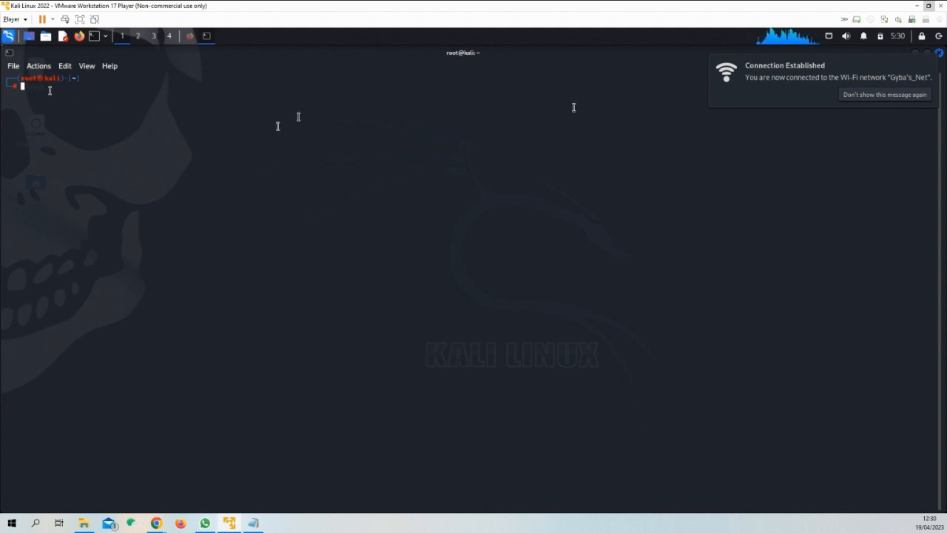
pyautogui.write('airmon-ng start wlan0 6')
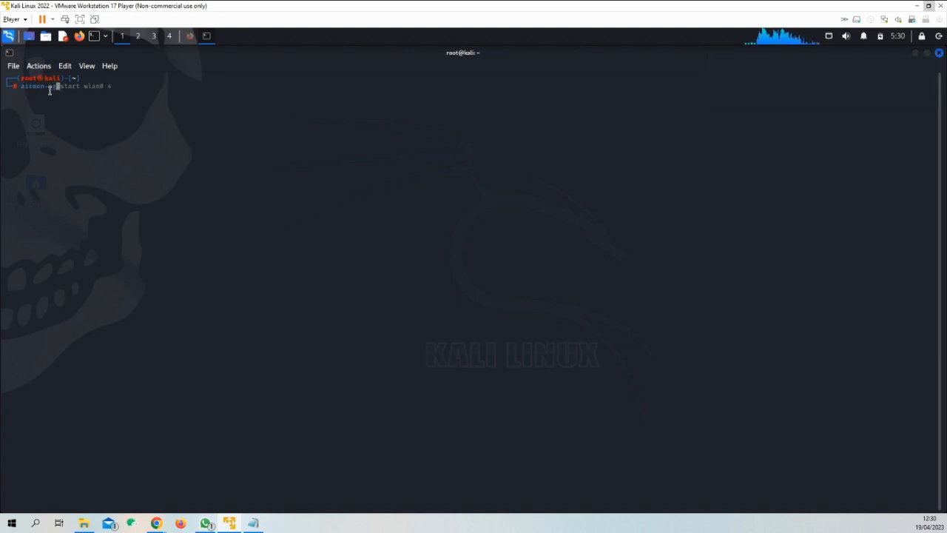
pyautogui.write('check kill')
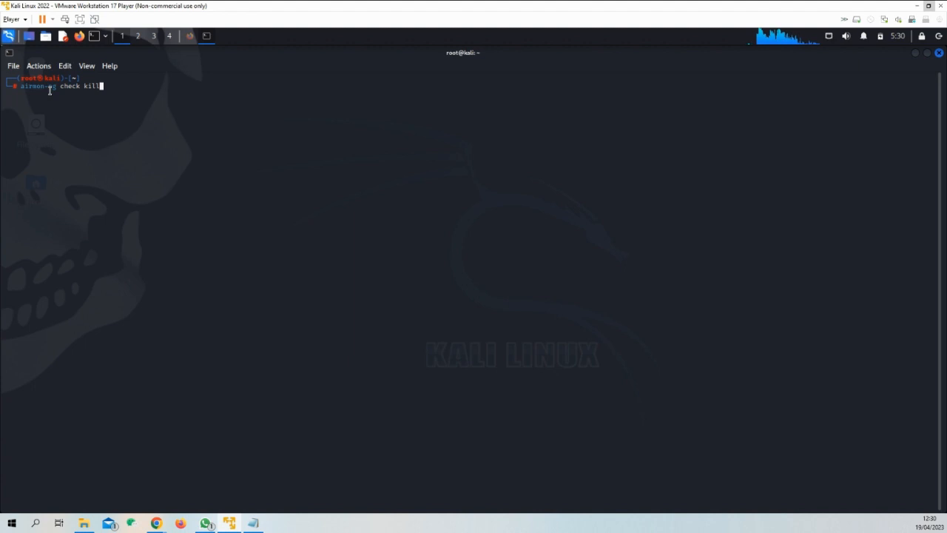
pyautogui.moveTo(277, 125)
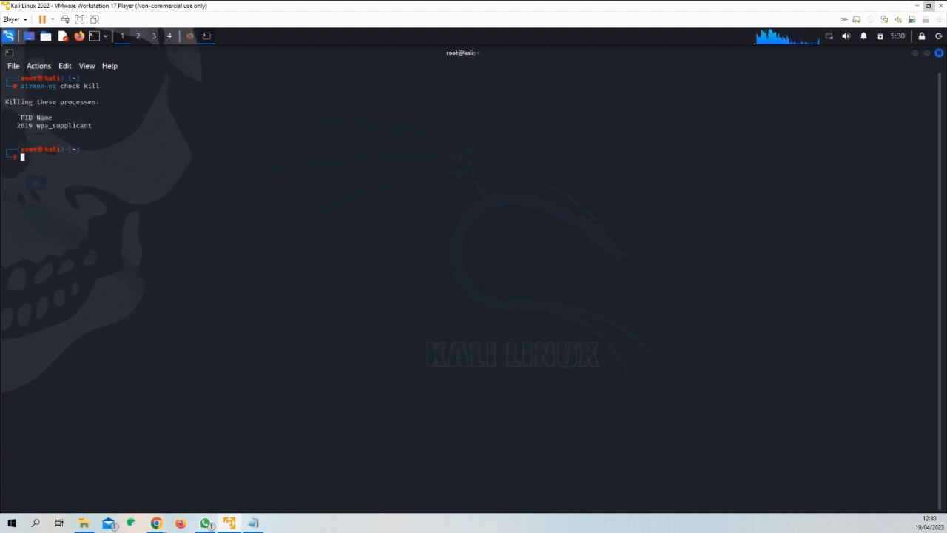
pyautogui.moveTo(51, 90)
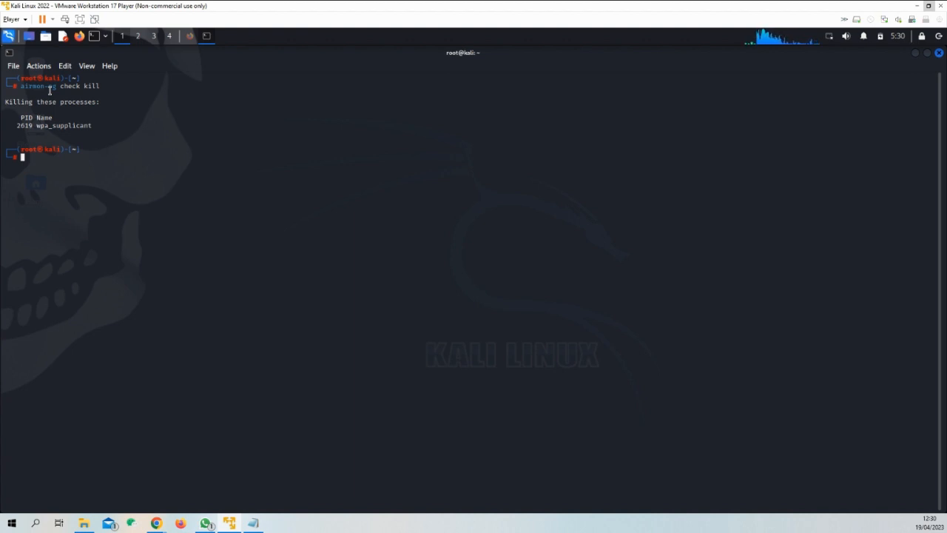
pyautogui.write('ifconfig')
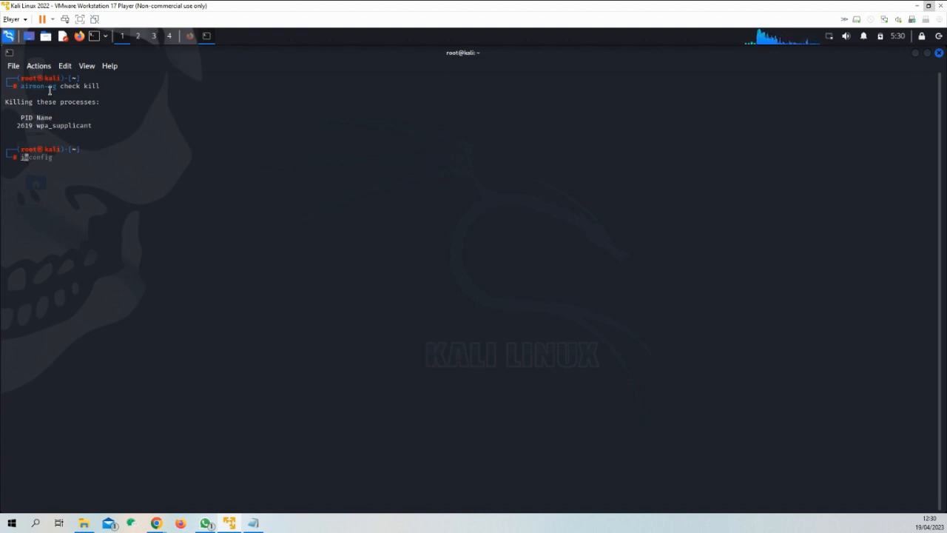
# Bring wlan0 down, set its type to monitor with iw, and confirm iwconfig reports Mode:Monitor
pyautogui.write('ip link set wlan0 down')
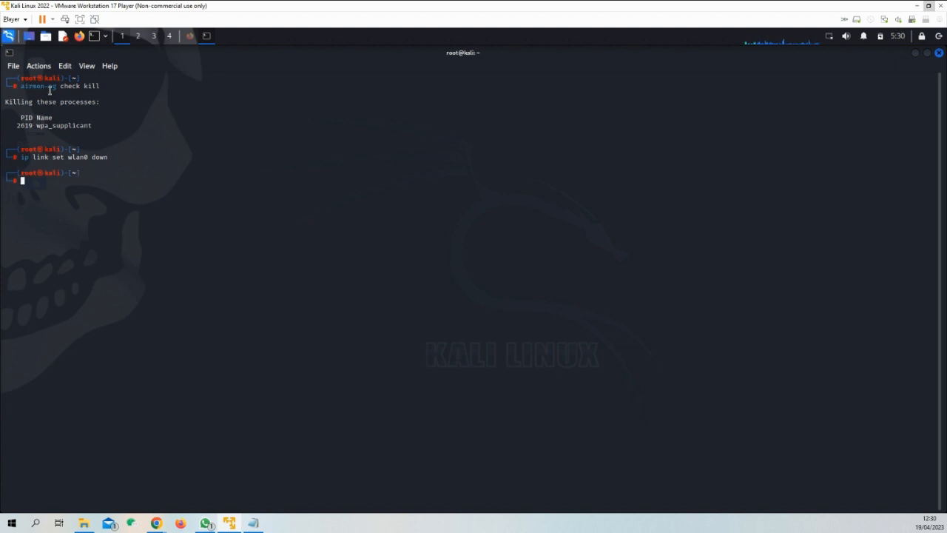
pyautogui.write('iw dev wlan0 set type monitor')
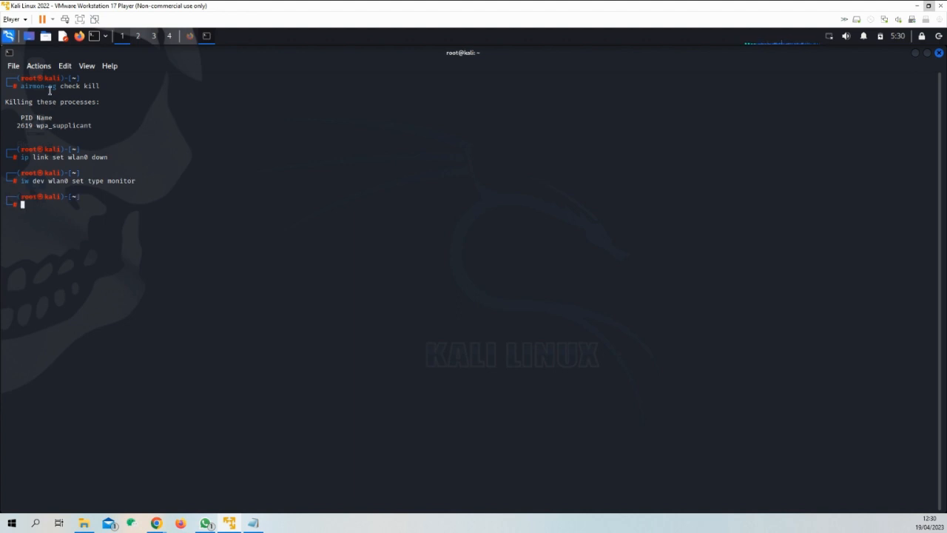
pyautogui.write('iwconfig')
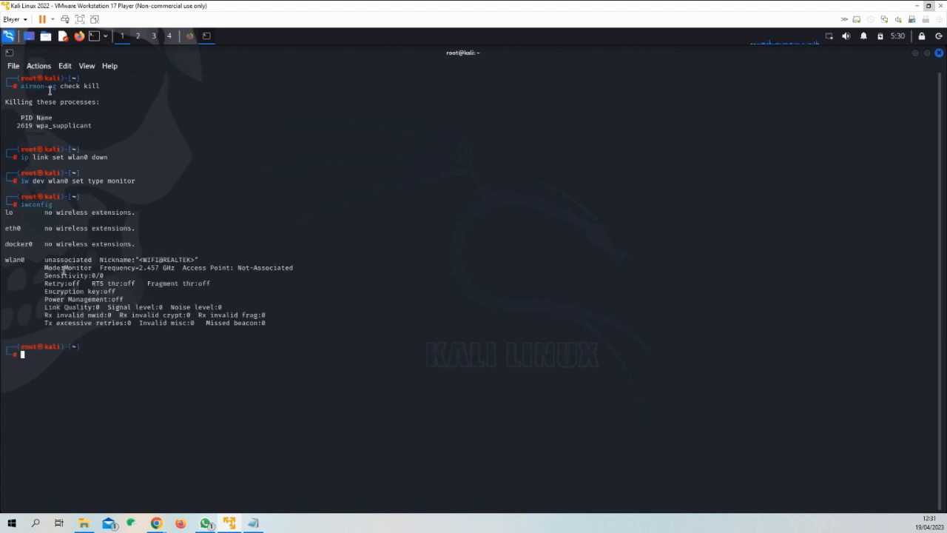
pyautogui.doubleClick(77, 266)
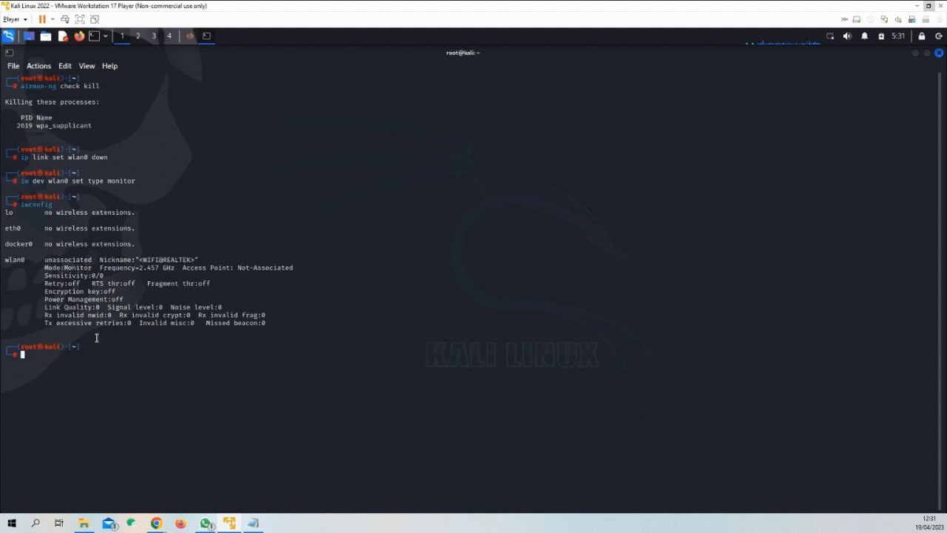
pyautogui.moveTo(45, 358)
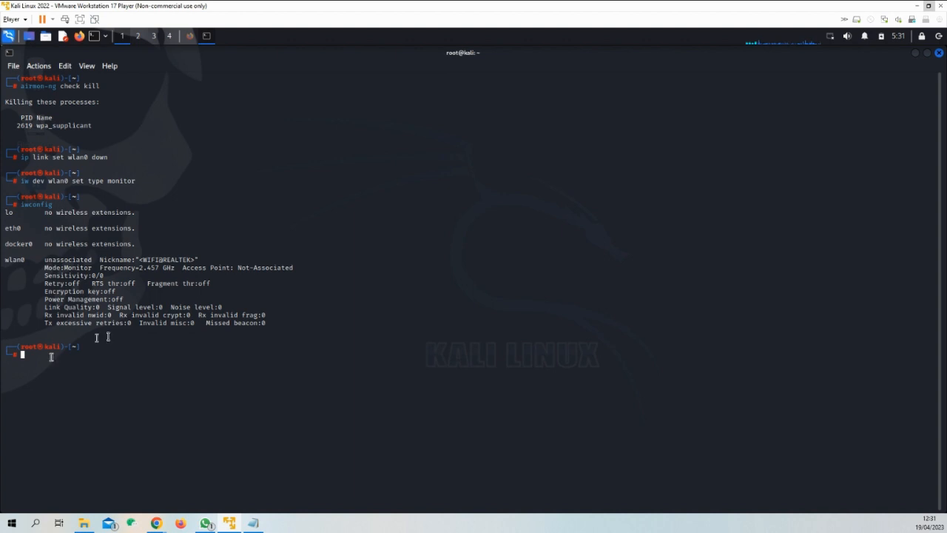